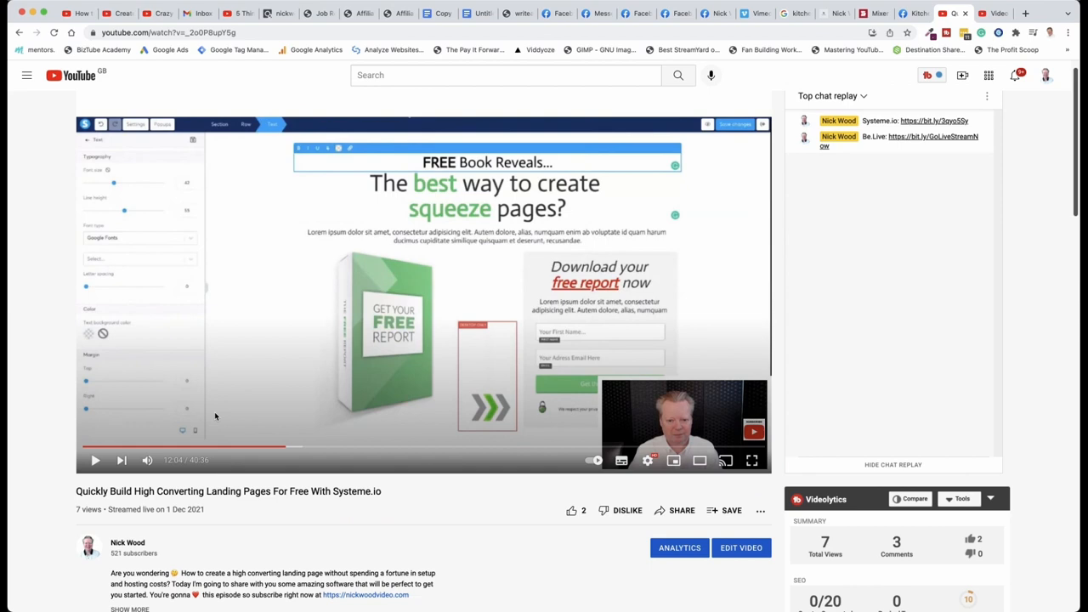
pyautogui.moveTo(163, 525)
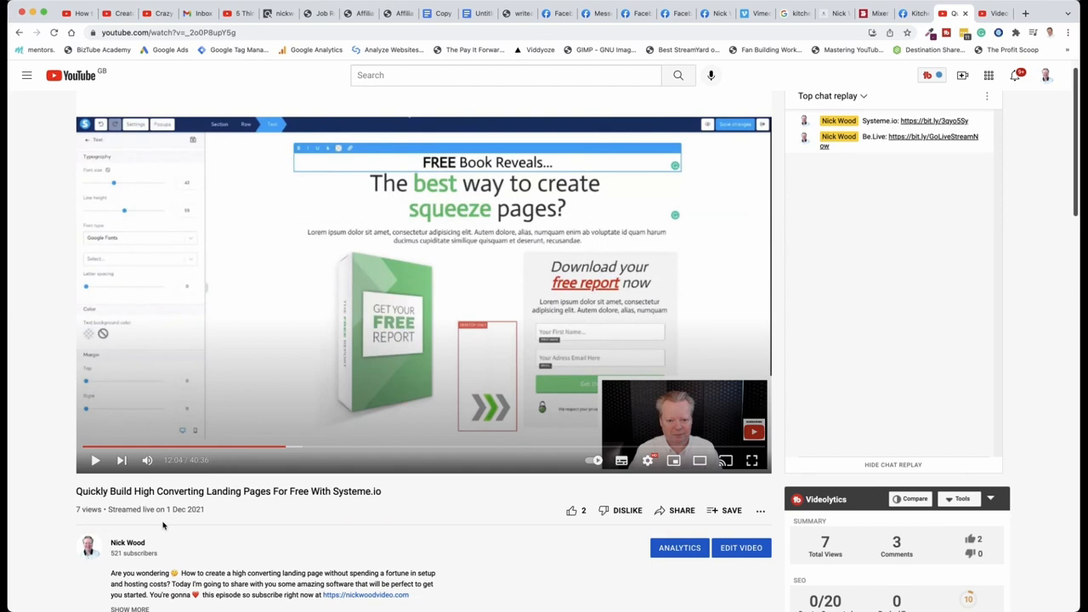
pyautogui.moveTo(724, 460)
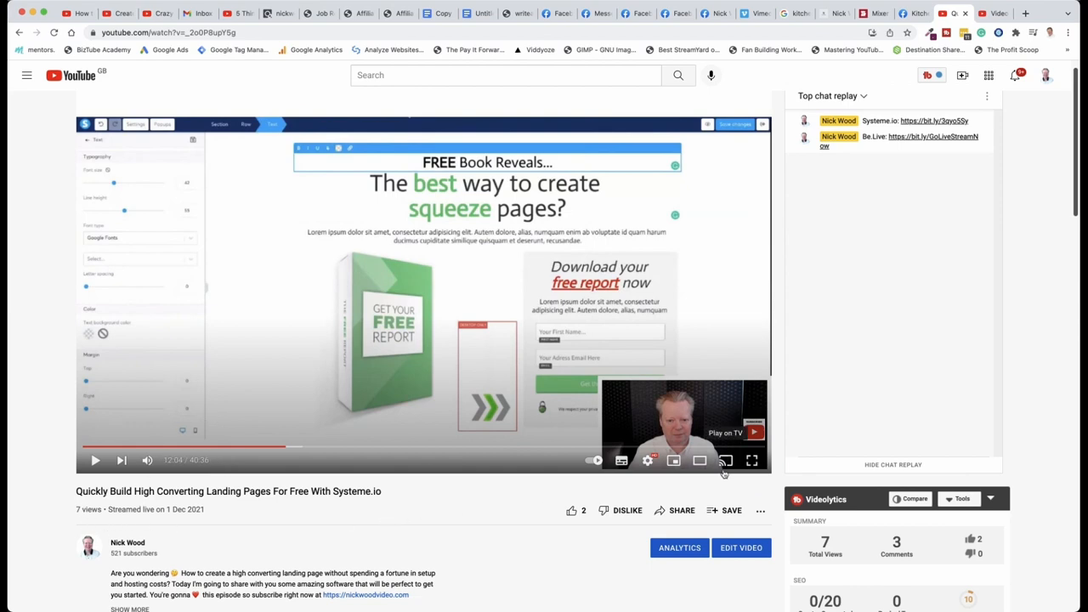
# Scroll the watch page down to the Videolytics panel showing the video's SEO score.
pyautogui.scroll(-3)
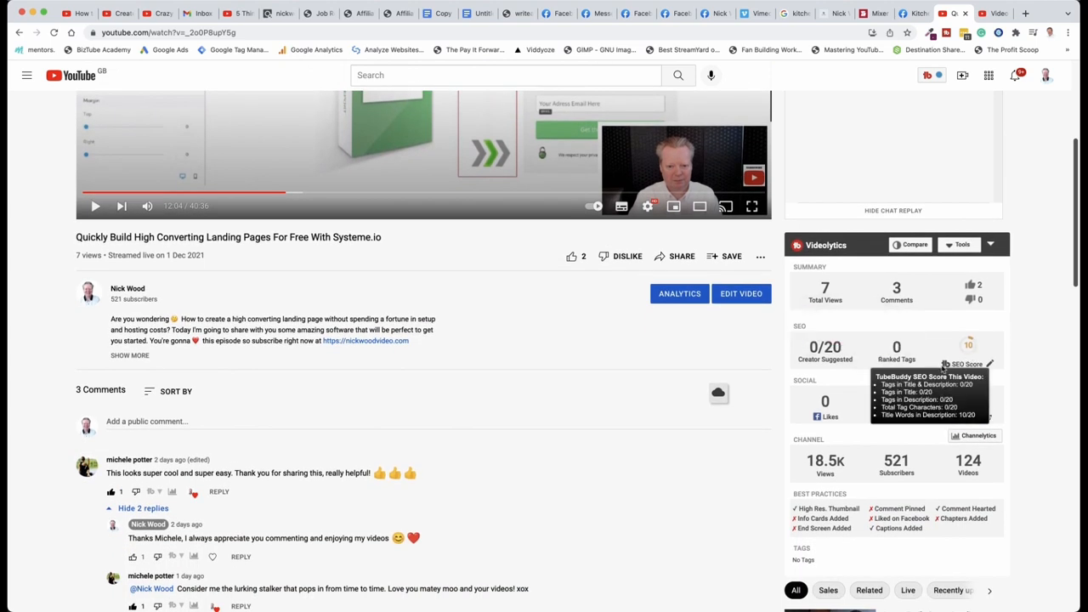
pyautogui.moveTo(898, 352)
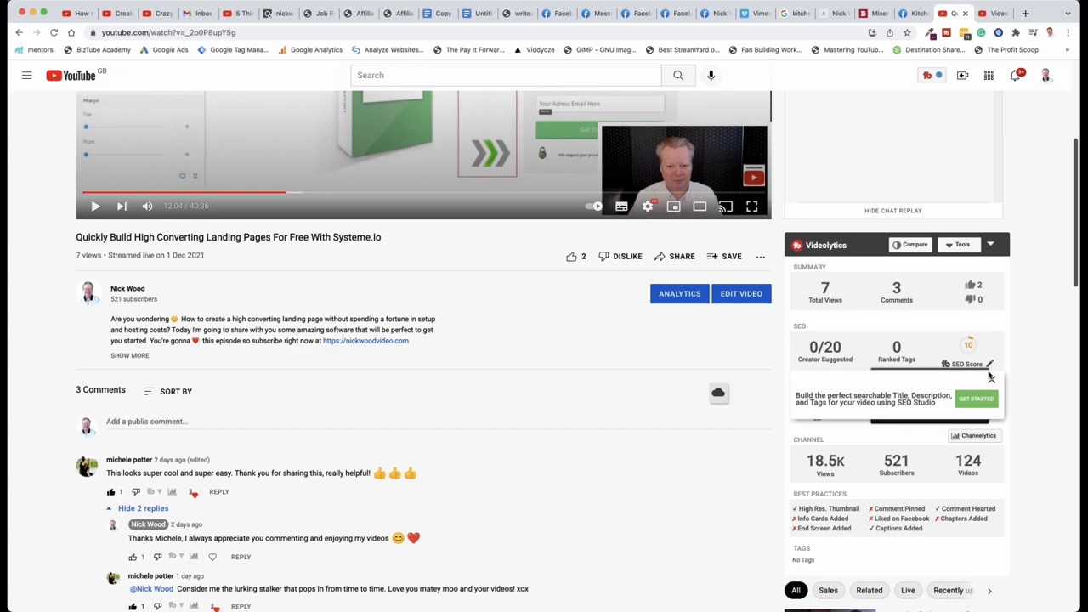
# Launch SEO Studio, position its panel, and enter target keyword 'High Converting Landing Pages For Free'.
pyautogui.click(742, 292)
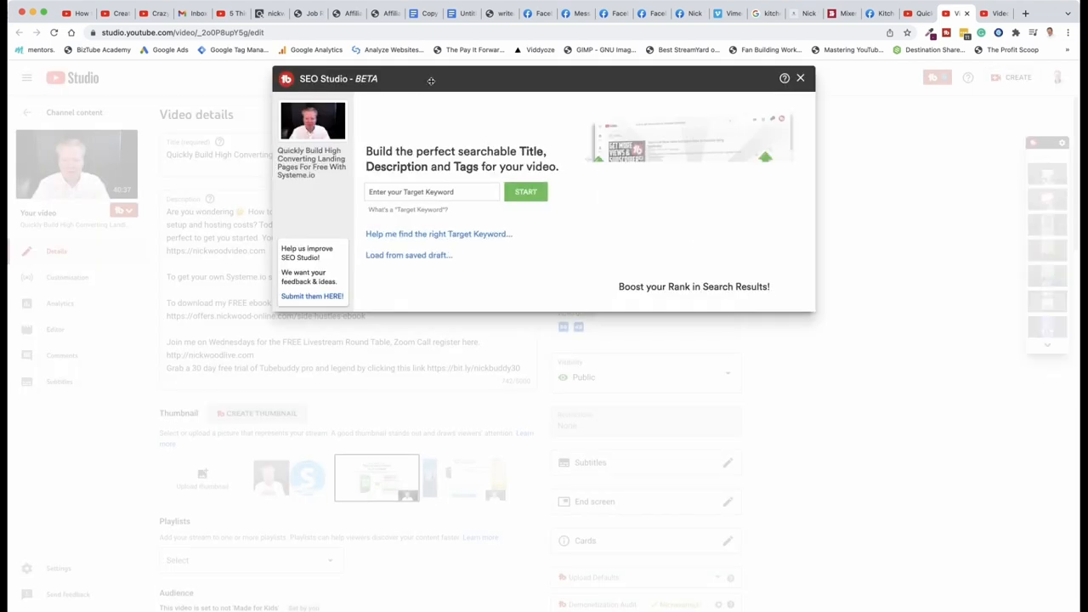
pyautogui.moveTo(432, 80); pyautogui.dragTo(462, 81)
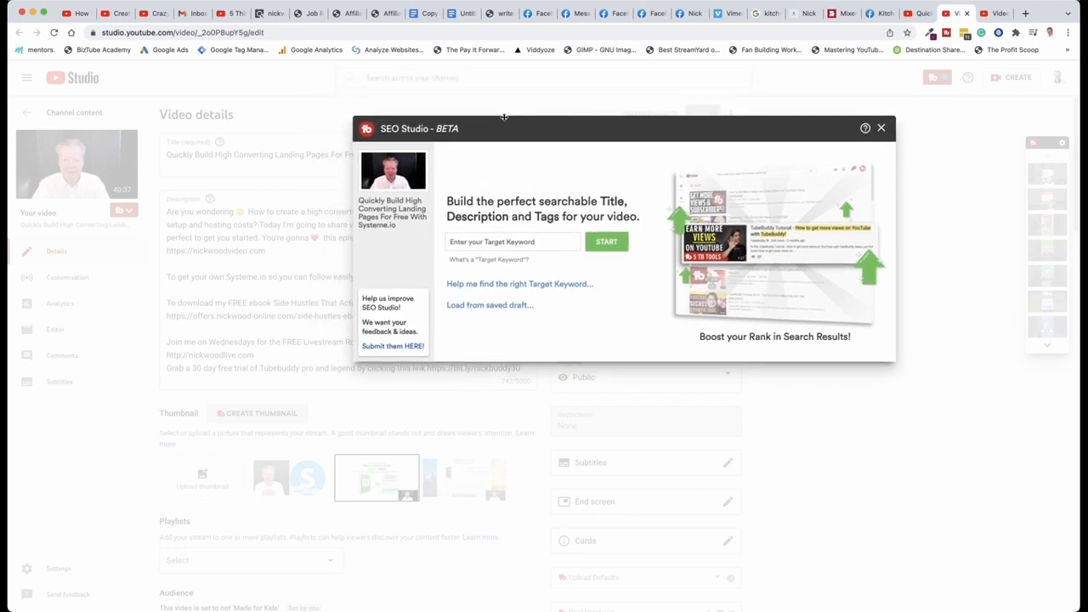
pyautogui.moveTo(503, 129); pyautogui.dragTo(469, 201)
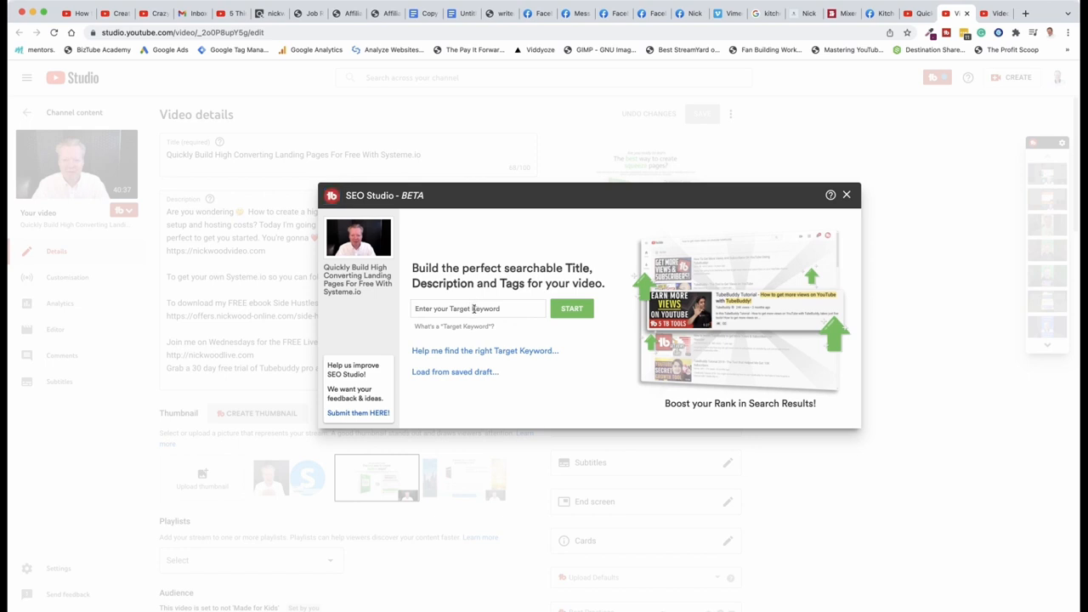
pyautogui.write('High Converting Landing Pages For Free')
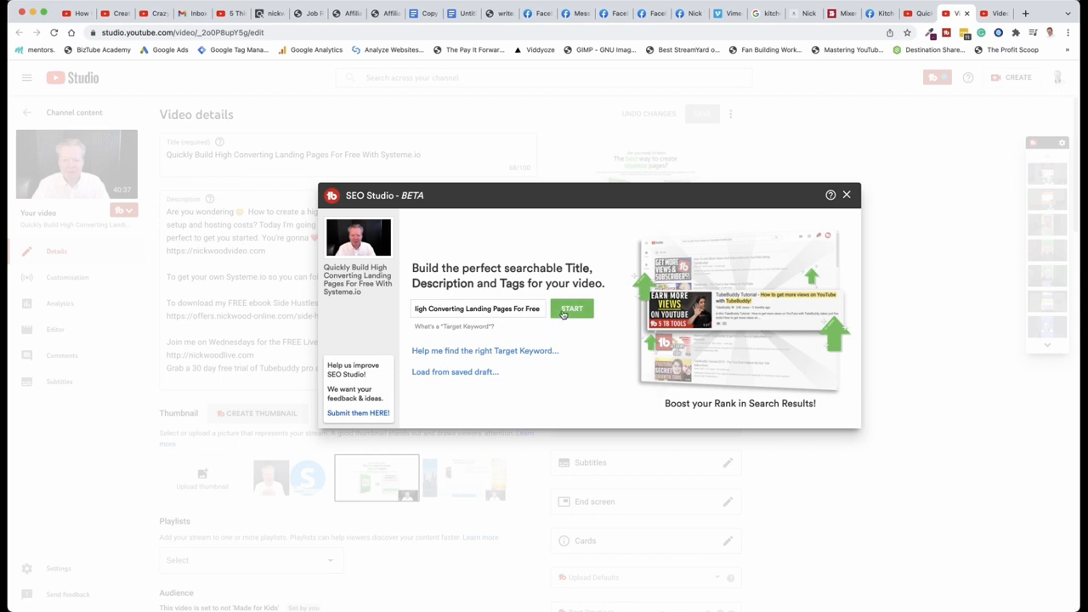
# Start Step 1: Title & Description, showing a 60% SEO score and improvement checklist.
pyautogui.click(571, 309)
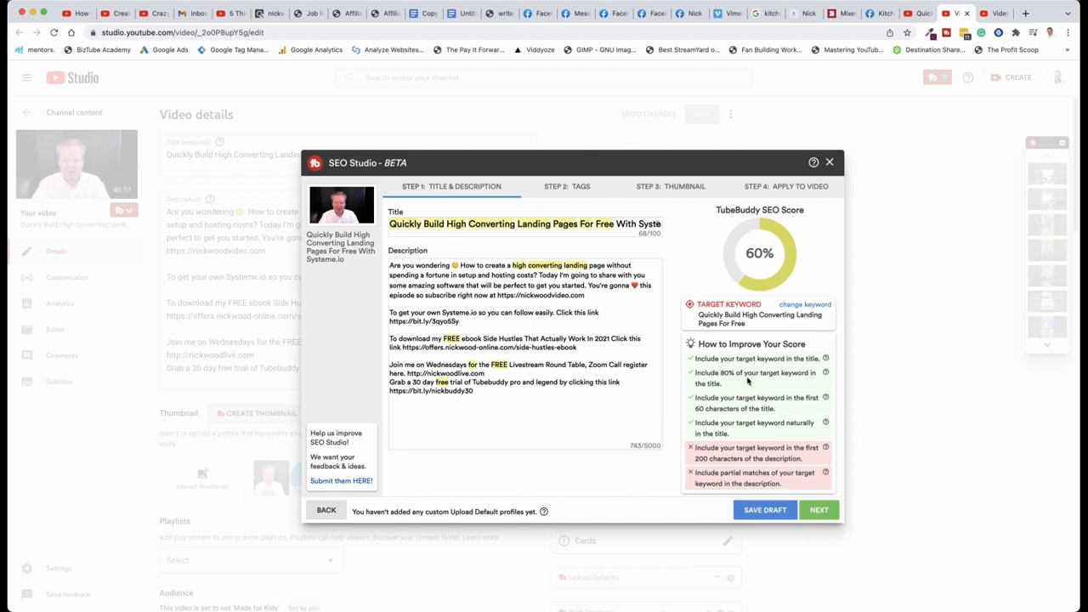
pyautogui.moveTo(769, 383)
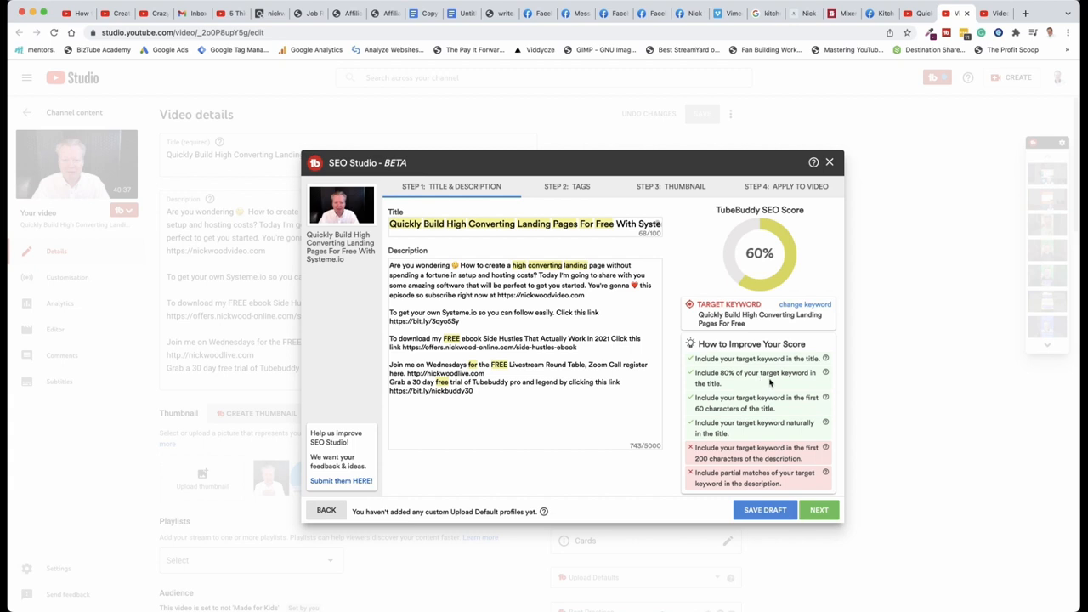
pyautogui.moveTo(752, 399)
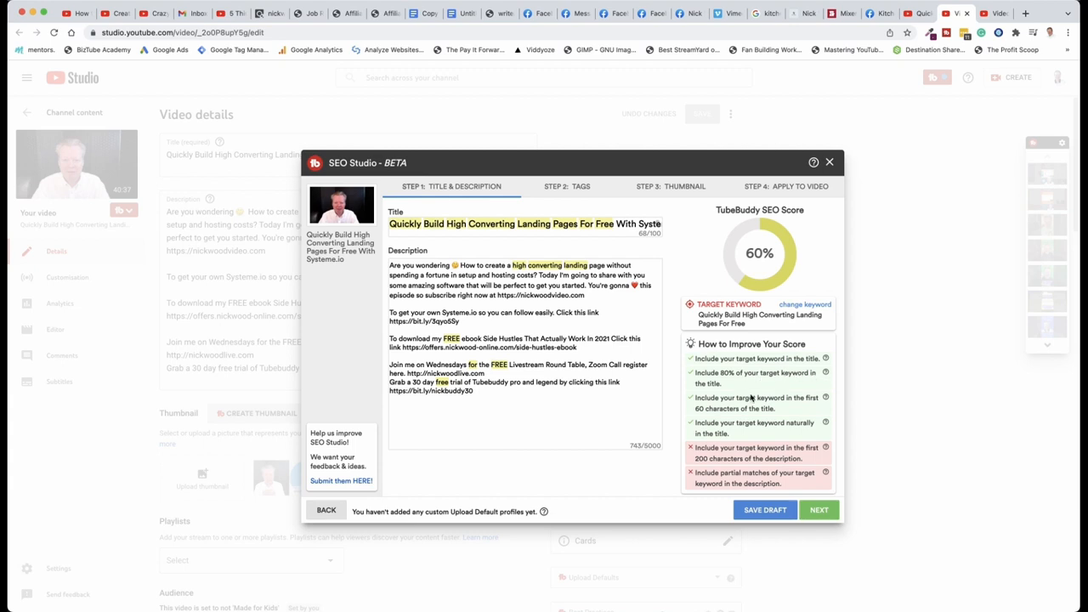
pyautogui.moveTo(786, 406)
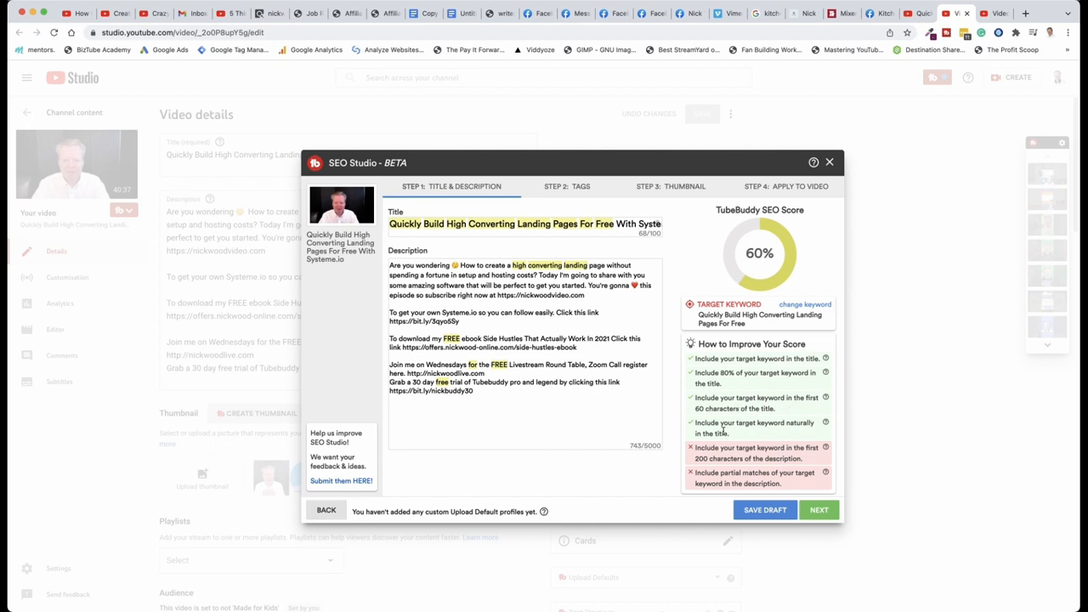
pyautogui.moveTo(769, 430)
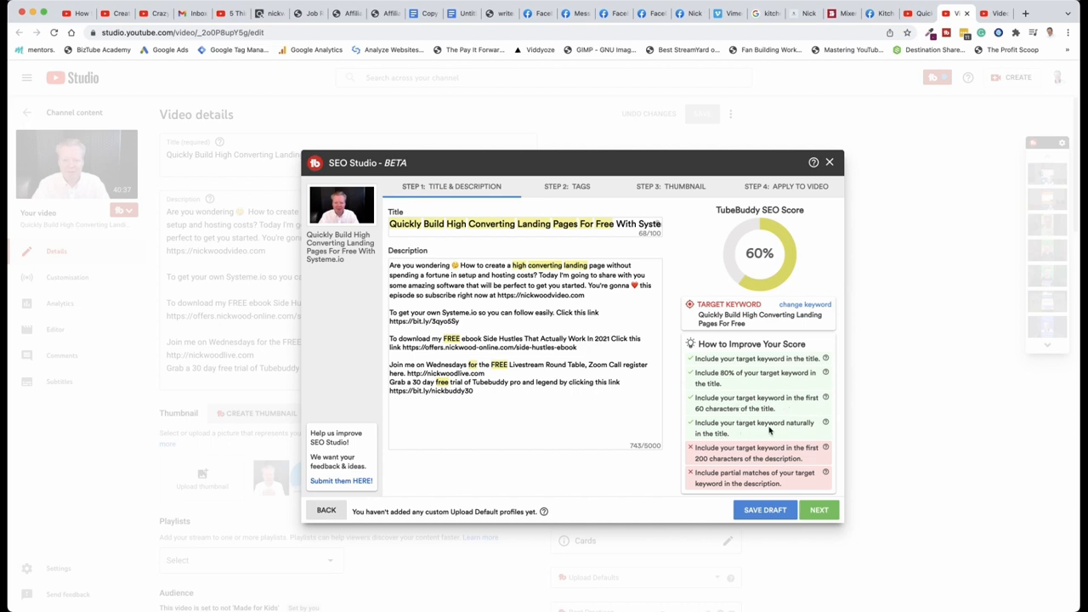
pyautogui.moveTo(745, 434)
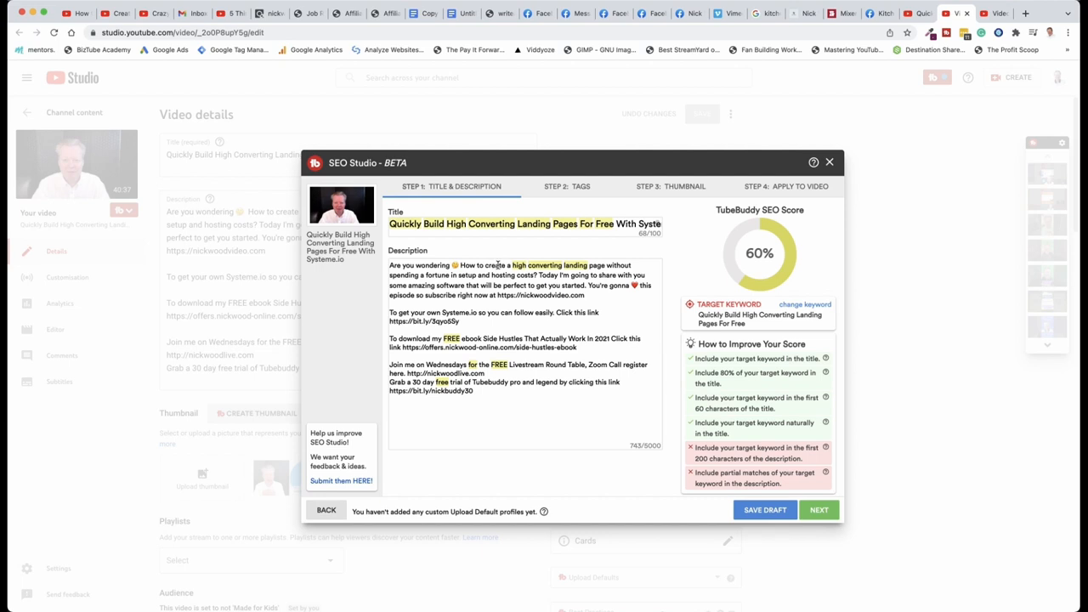
# Edit the start of the description to include the title, turning all checks green at 90%.
pyautogui.click(523, 224)
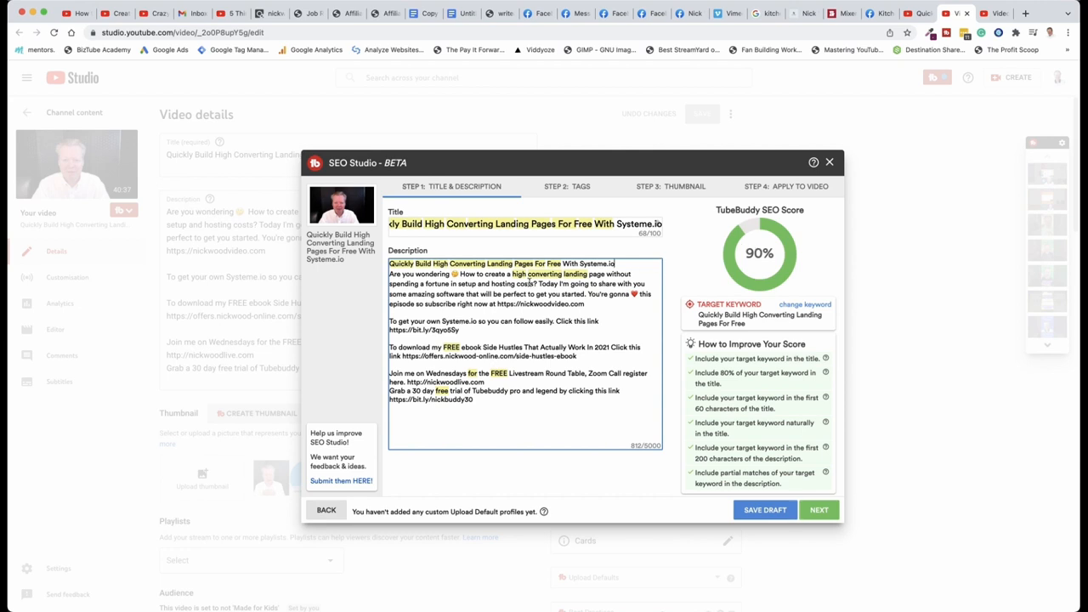
pyautogui.moveTo(683, 388)
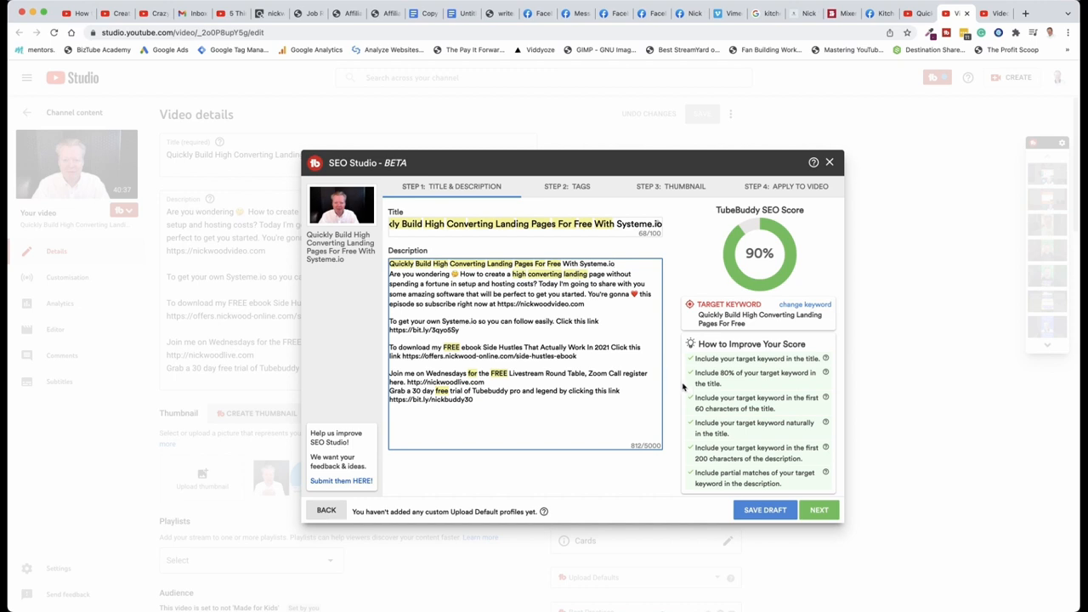
pyautogui.moveTo(796, 483)
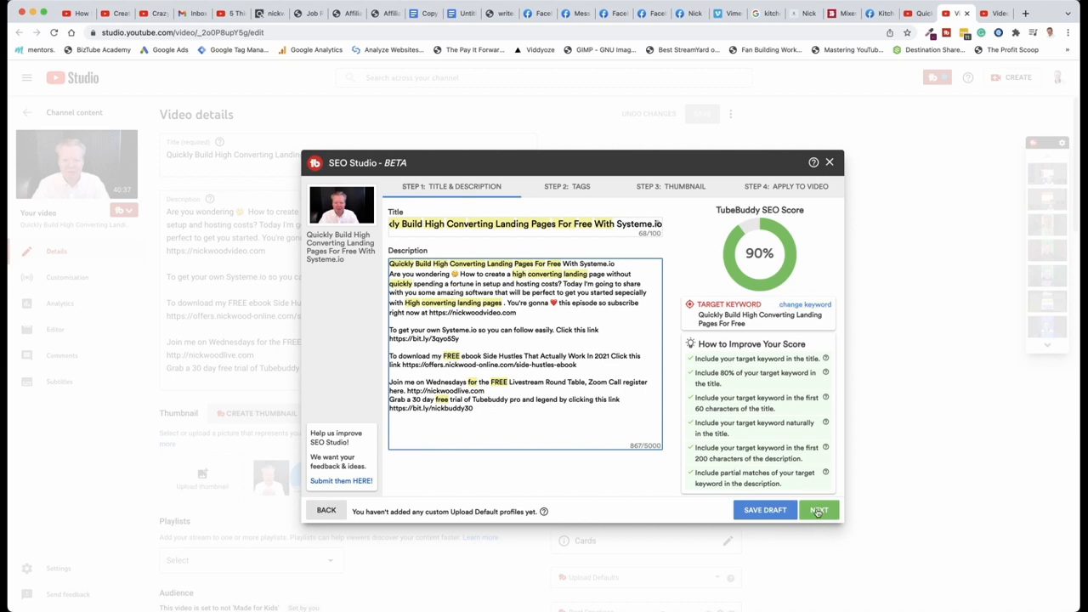
# Move to Step 2: Tags and add the two suggested landing-page tags, reaching 93%.
pyautogui.click(818, 510)
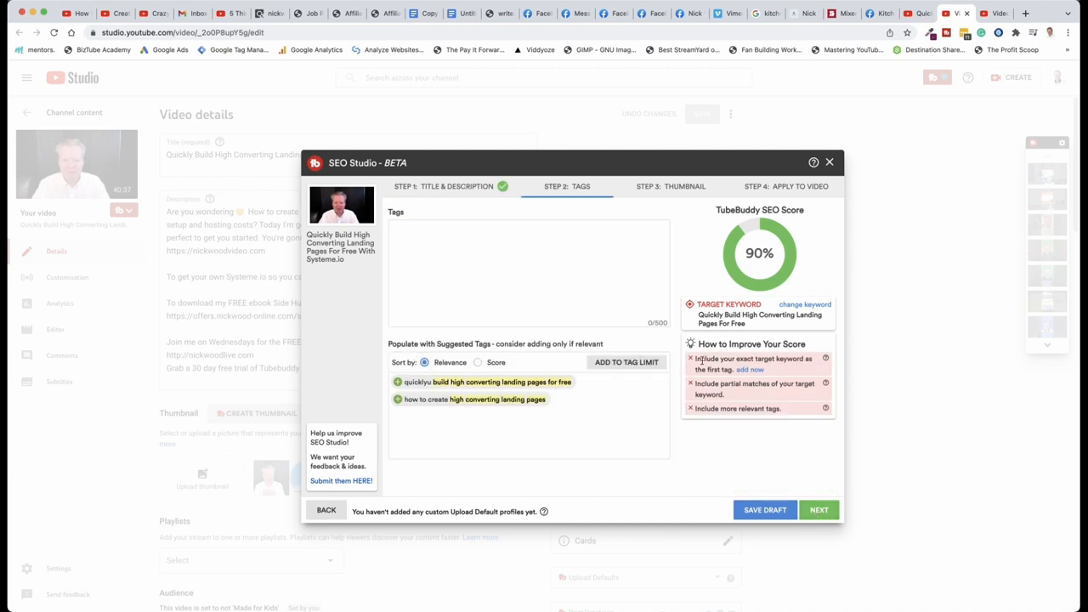
pyautogui.moveTo(751, 371)
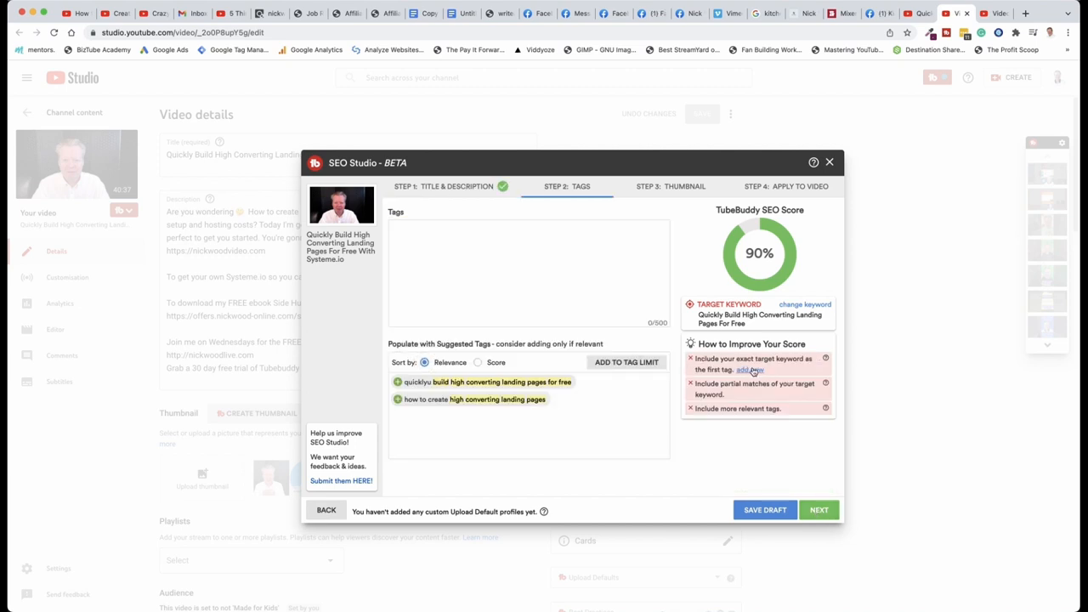
pyautogui.moveTo(585, 278)
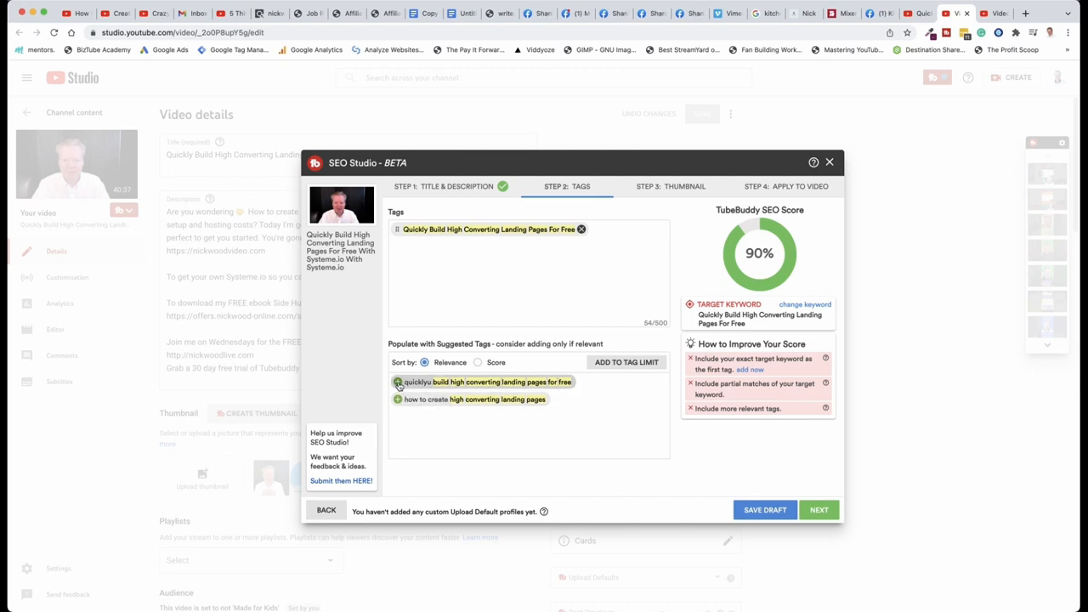
pyautogui.click(398, 399)
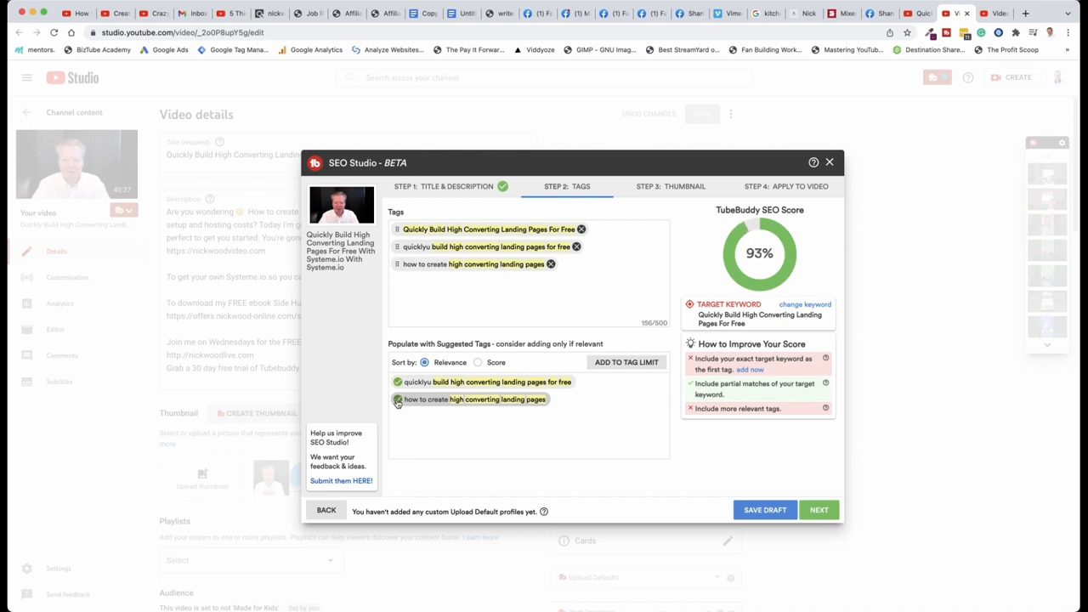
pyautogui.click(398, 399)
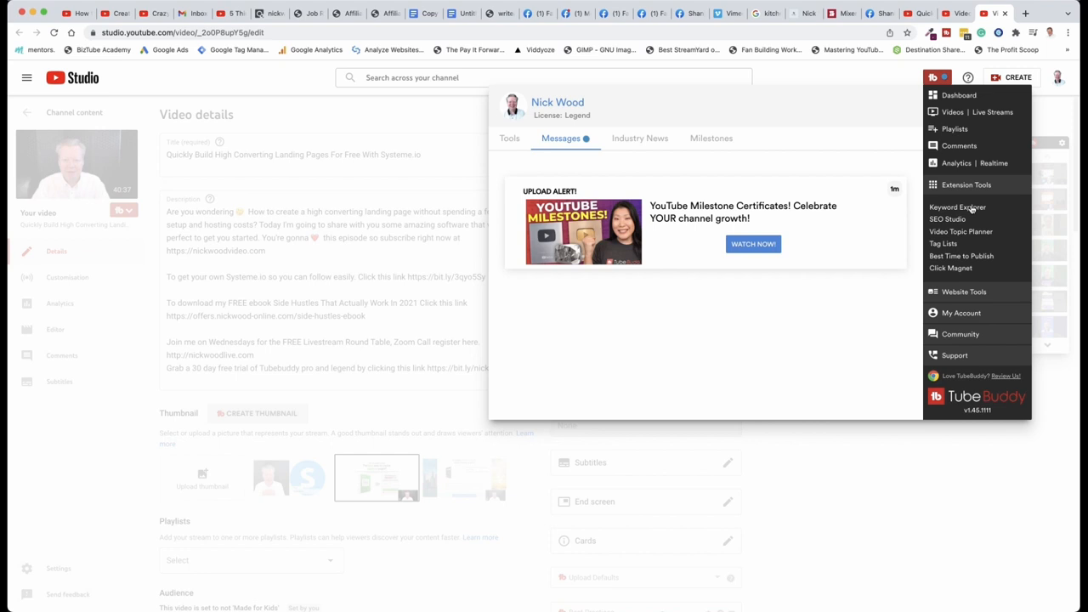
# Run Keyword Explorer on 'Converting Landing Pages For Free', then return to the tags step.
pyautogui.click(957, 207)
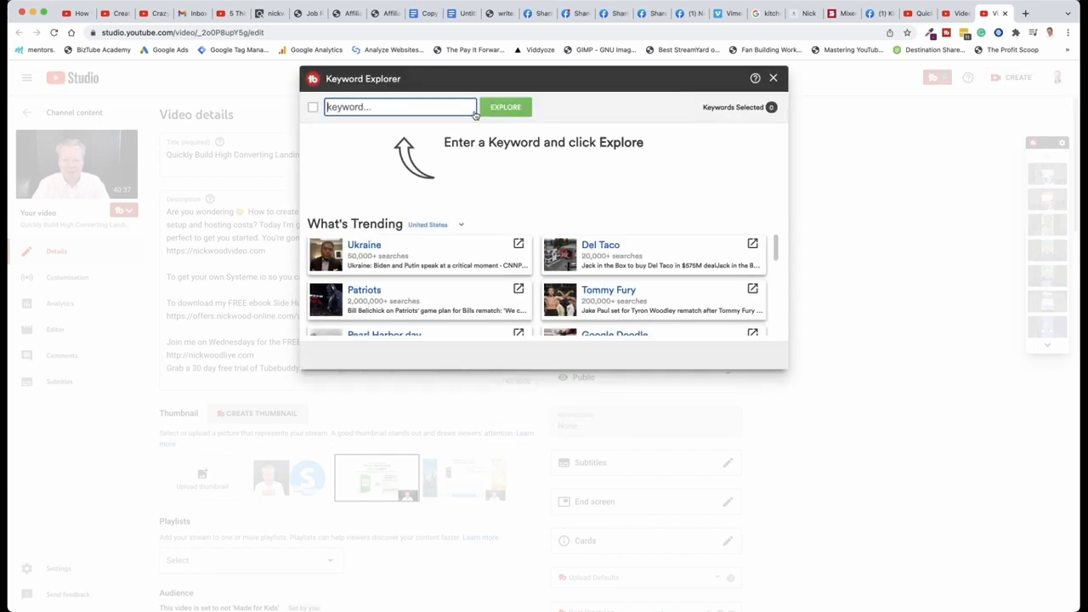
pyautogui.write('Converting Landing Pages For Free')
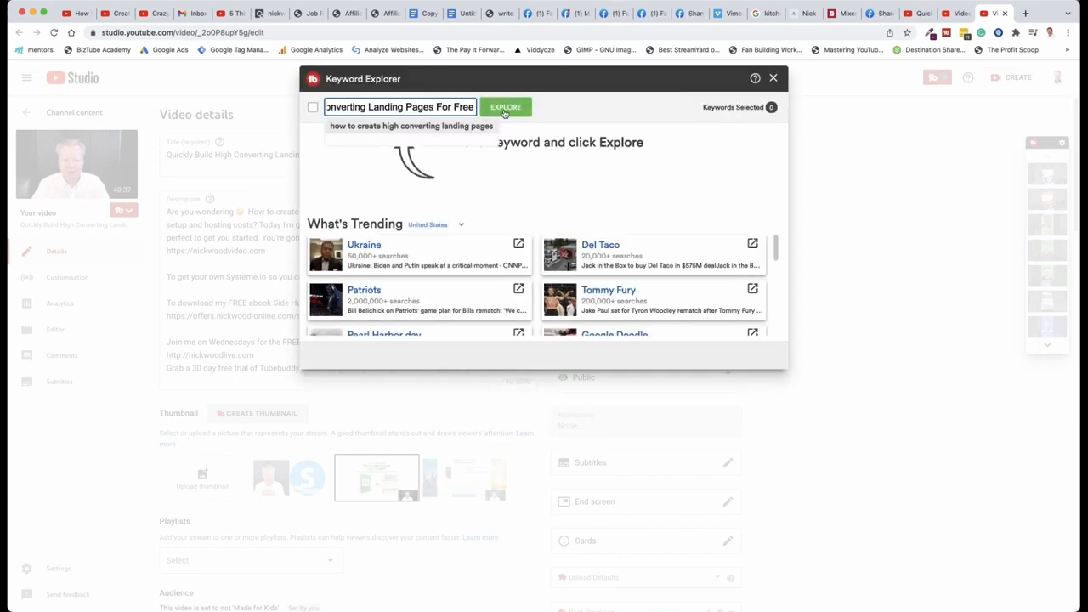
pyautogui.click(505, 105)
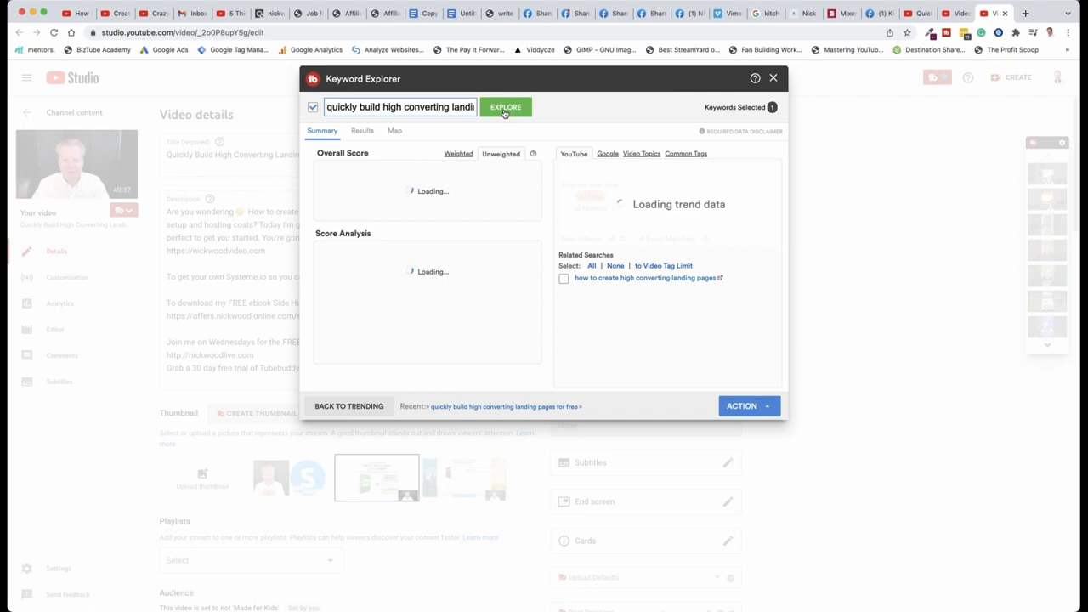
pyautogui.click(505, 106)
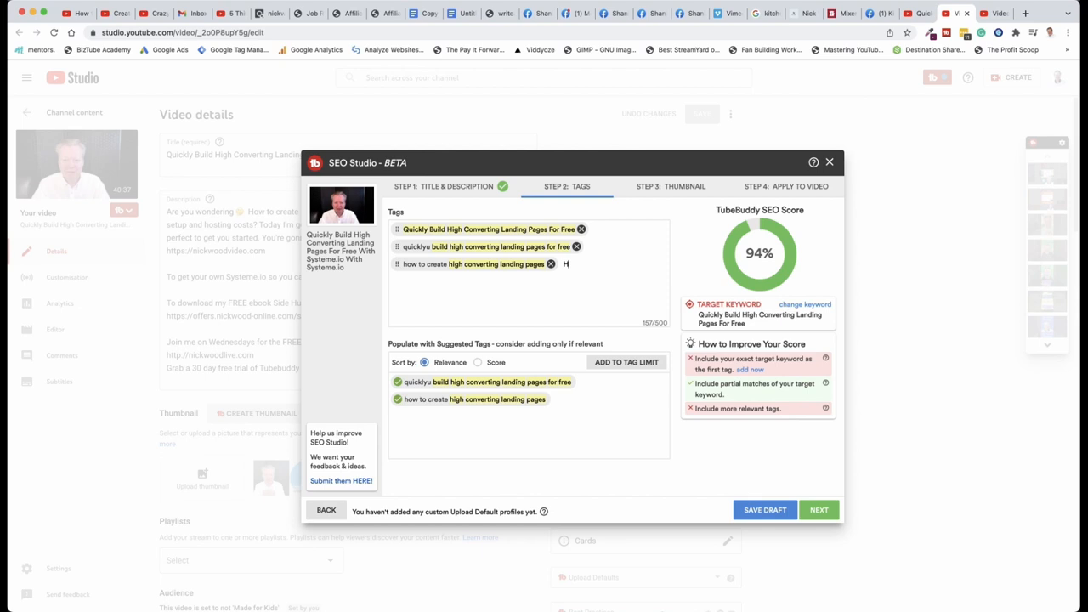
# Add further landing-page tags lifting the score to 95%, then continue to Step 3: Thumbnail.
pyautogui.write('How to Build landing pages in Systeme.io')
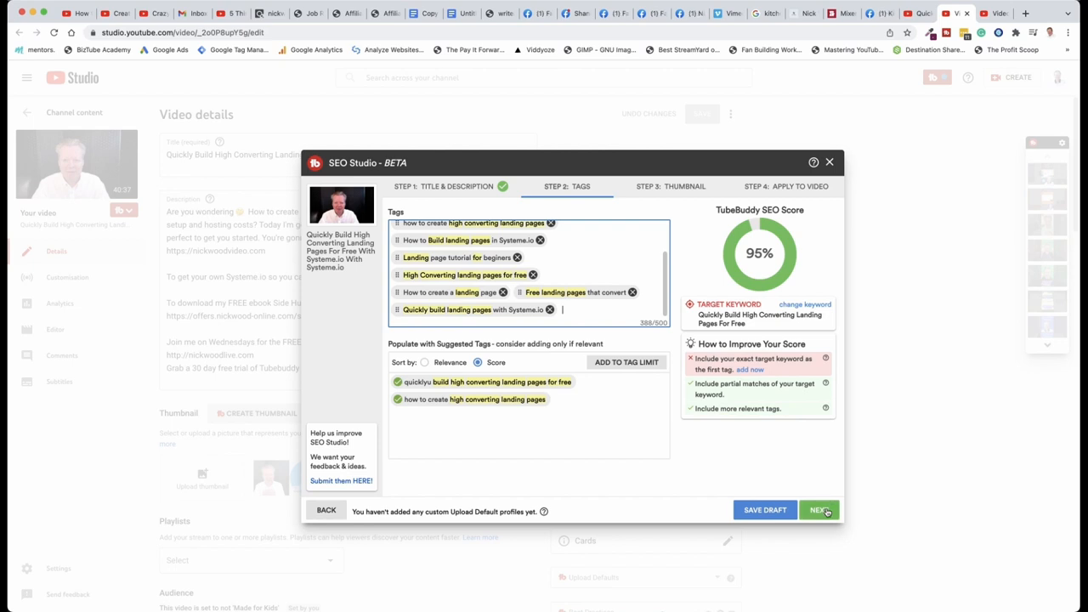
pyautogui.click(818, 510)
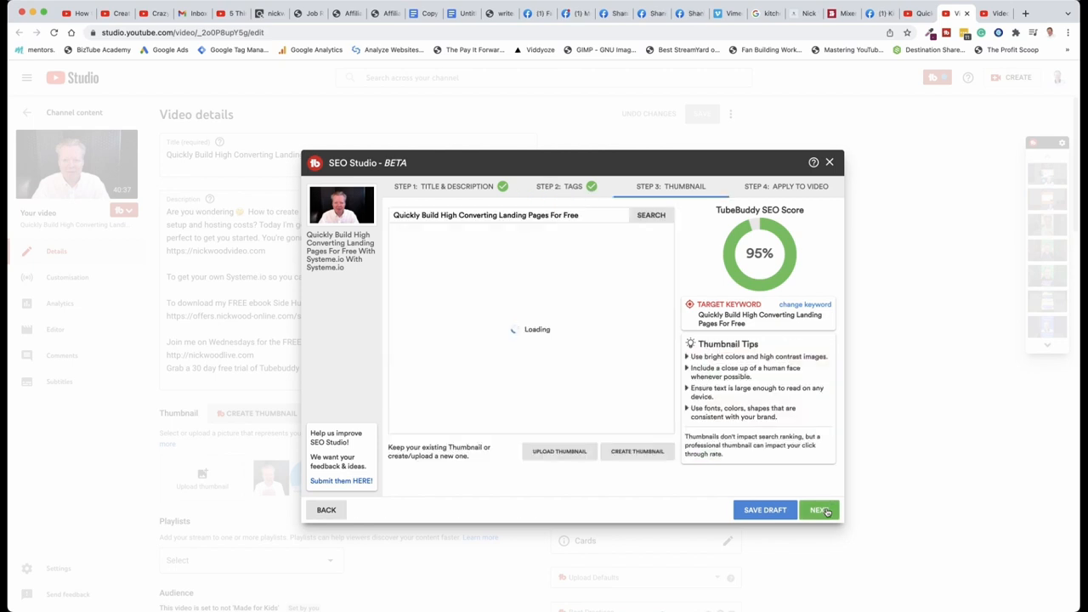
# Load and review top-ranking thumbnails for the keyword, then return to the tags step.
pyautogui.click(650, 214)
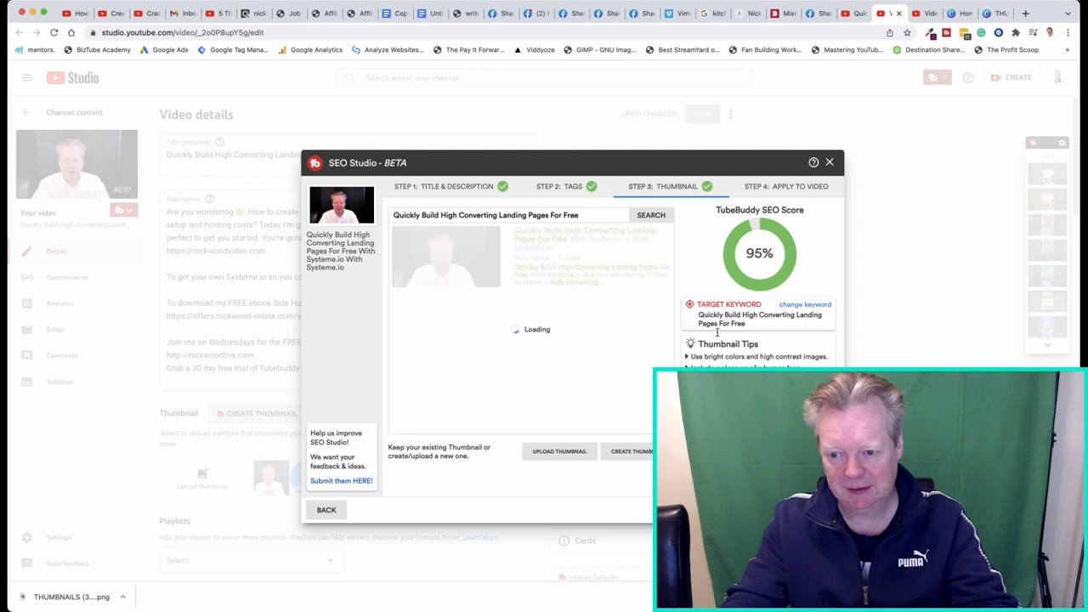
pyautogui.click(649, 214)
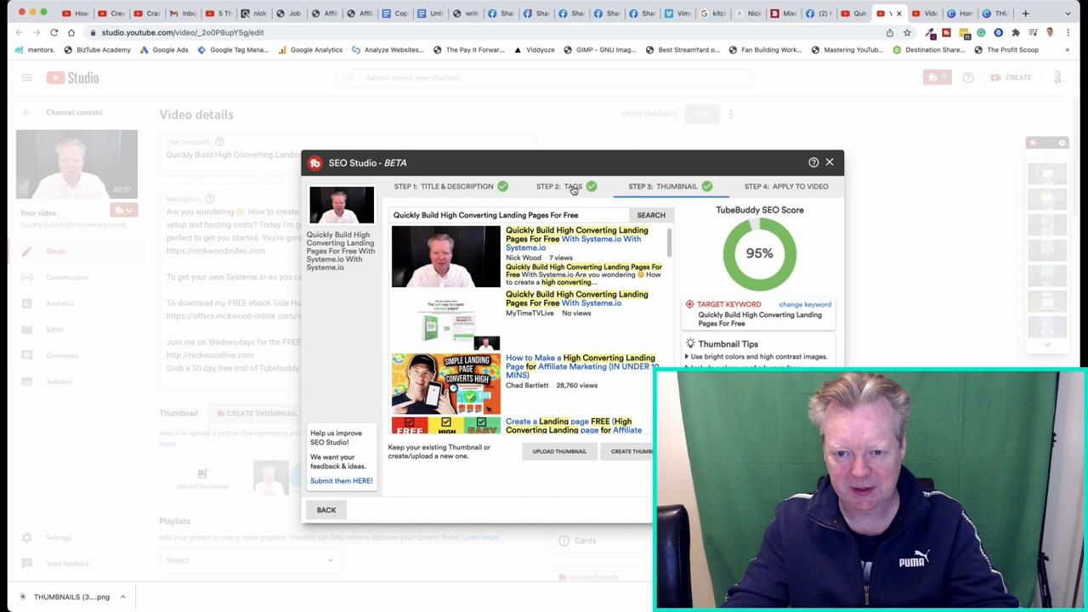
pyautogui.click(559, 185)
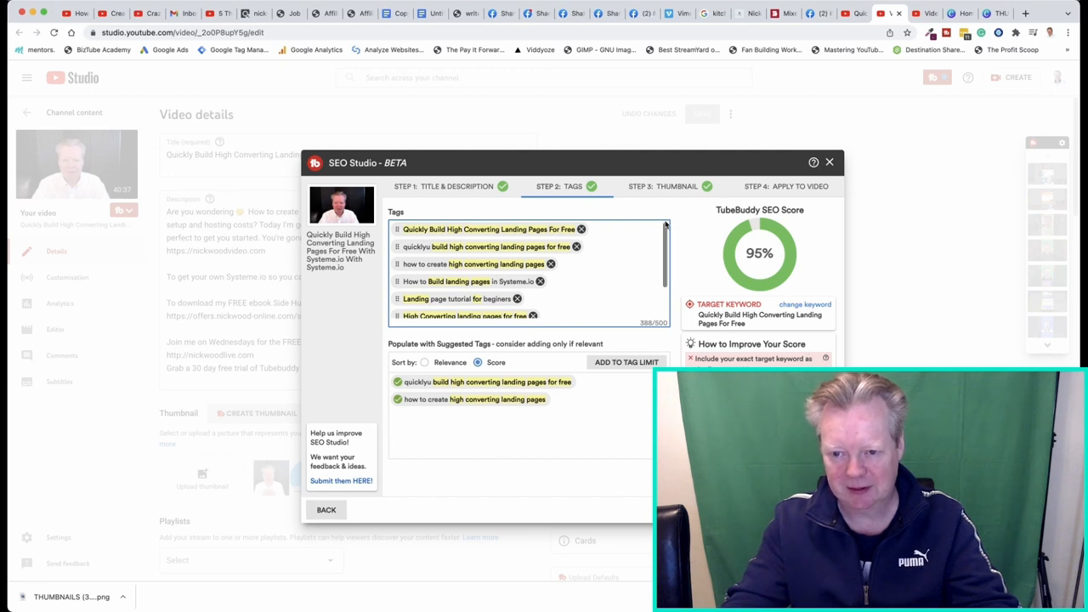
# Proceed to Step 4 and apply the optimized title, description and tags to the video.
pyautogui.click(786, 186)
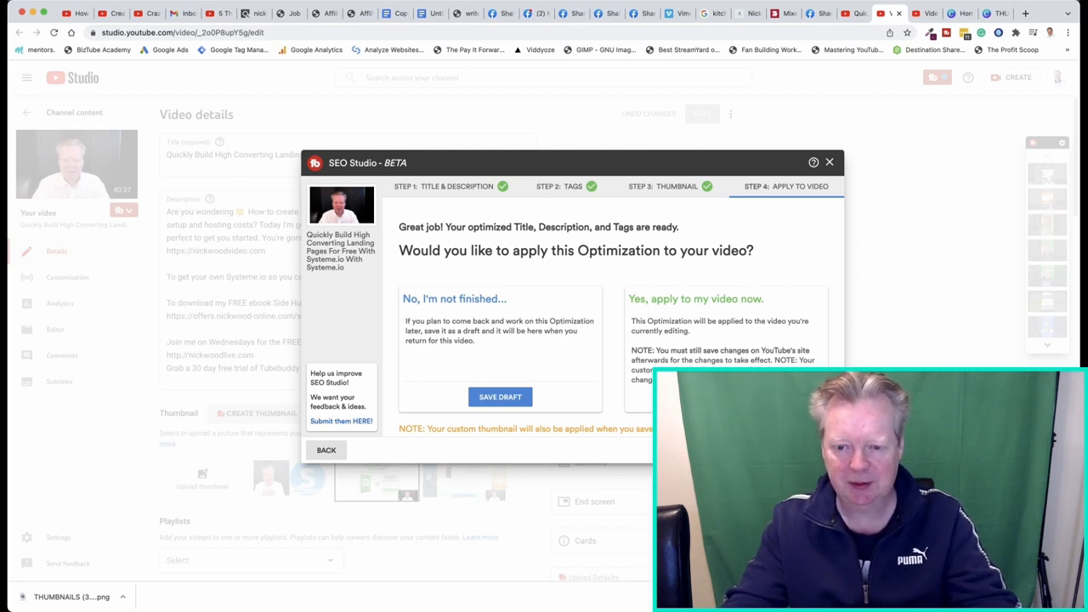
pyautogui.click(830, 162)
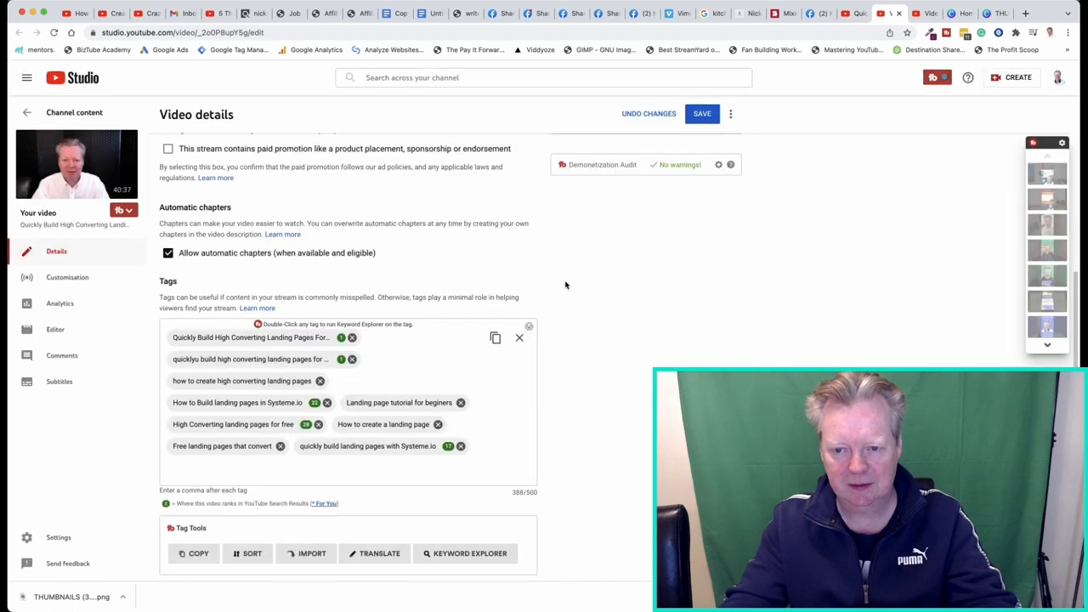